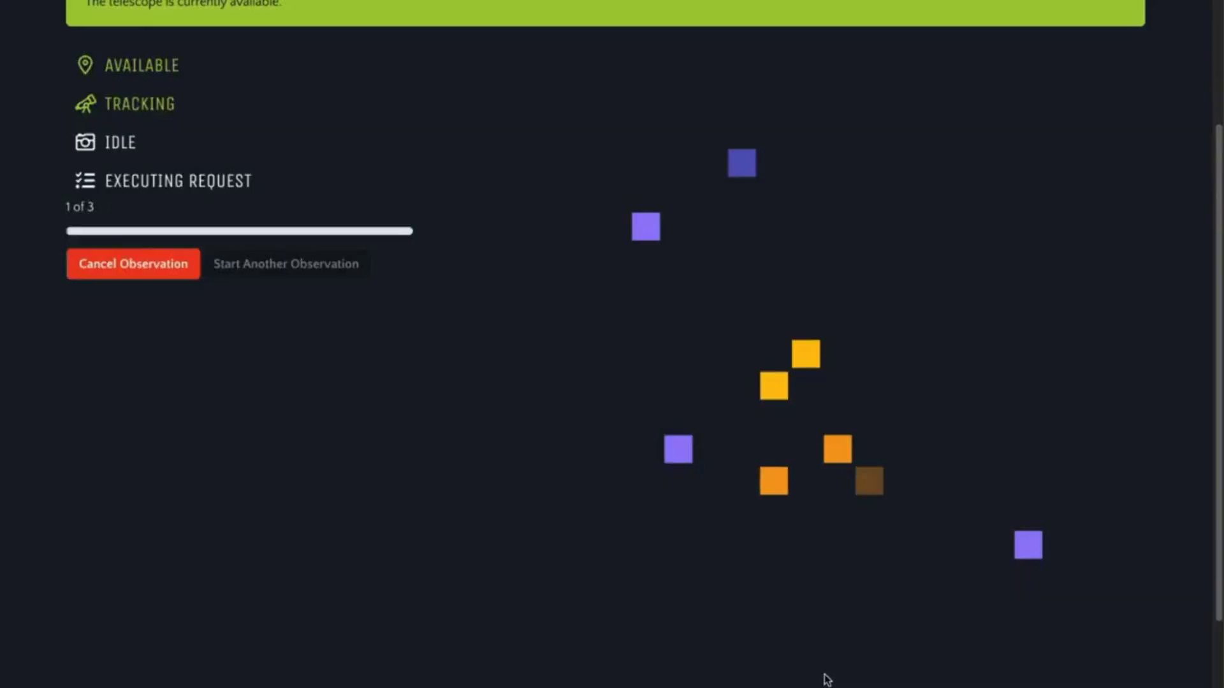
scroll(up, 3)
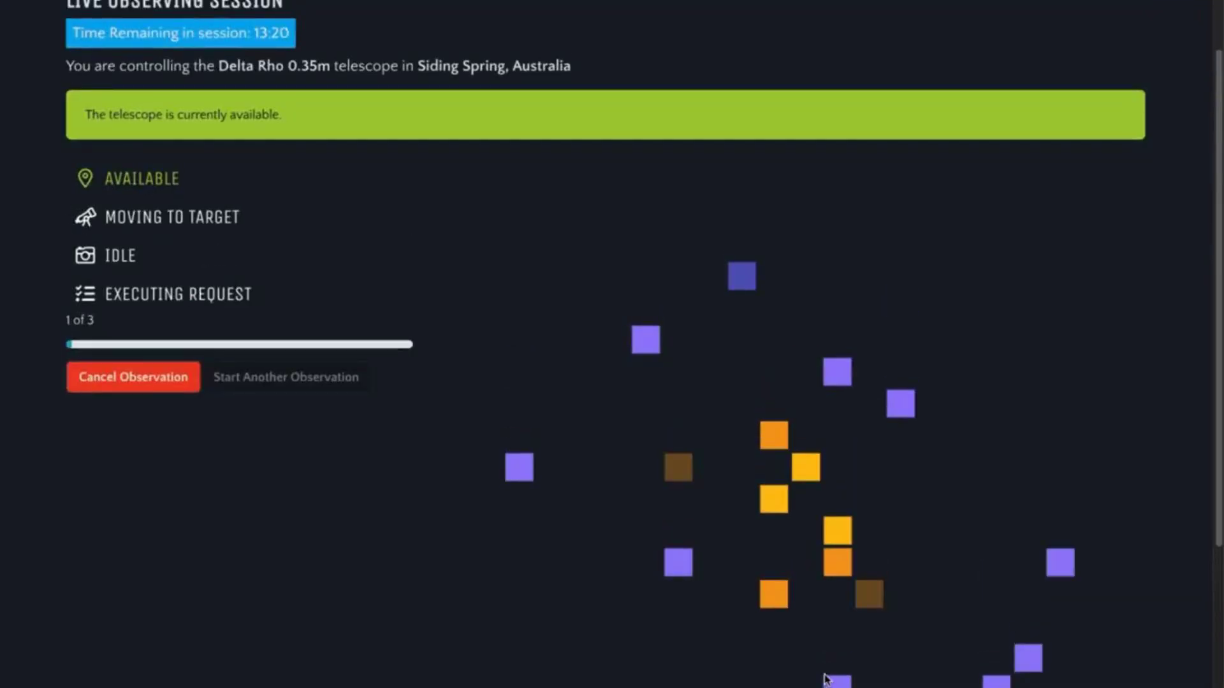